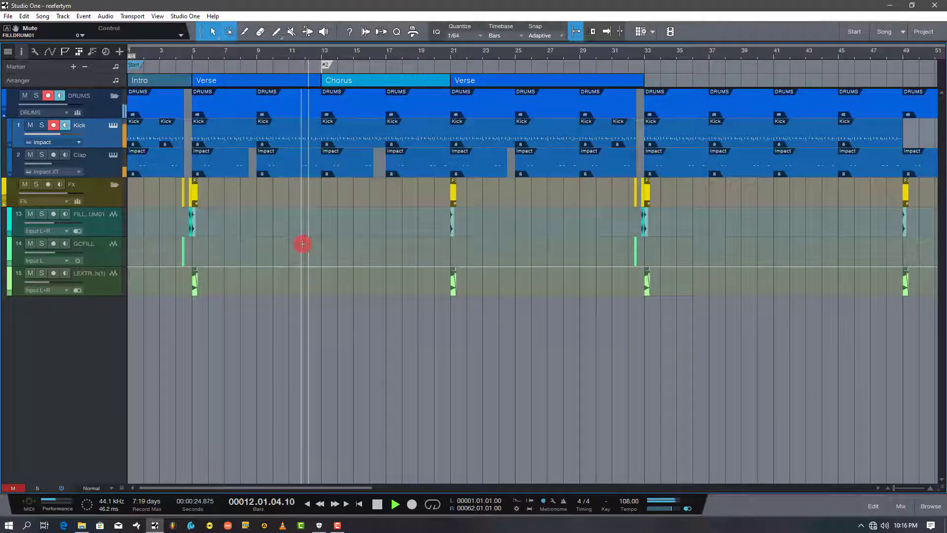
# Step: Stop song playback before opening the Kick part
pyautogui.click(395, 503)
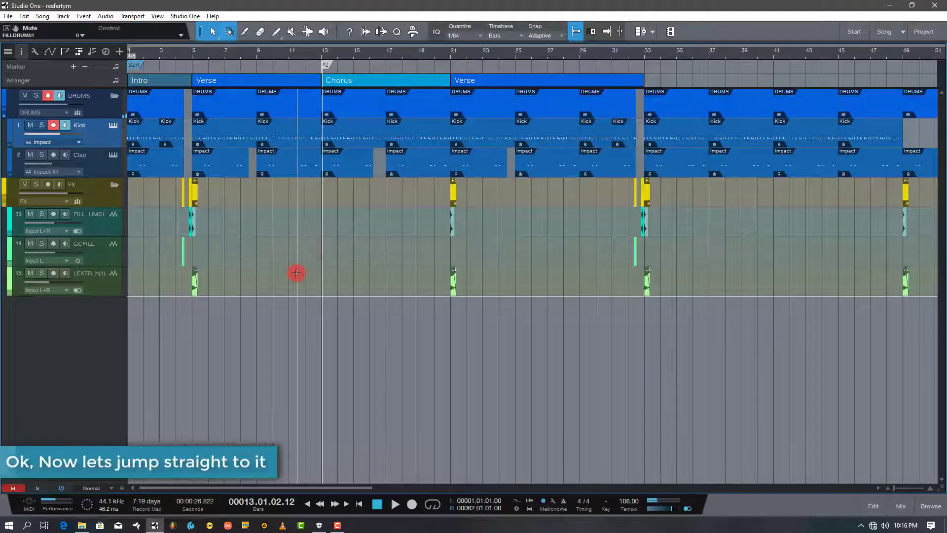
pyautogui.moveTo(209, 231)
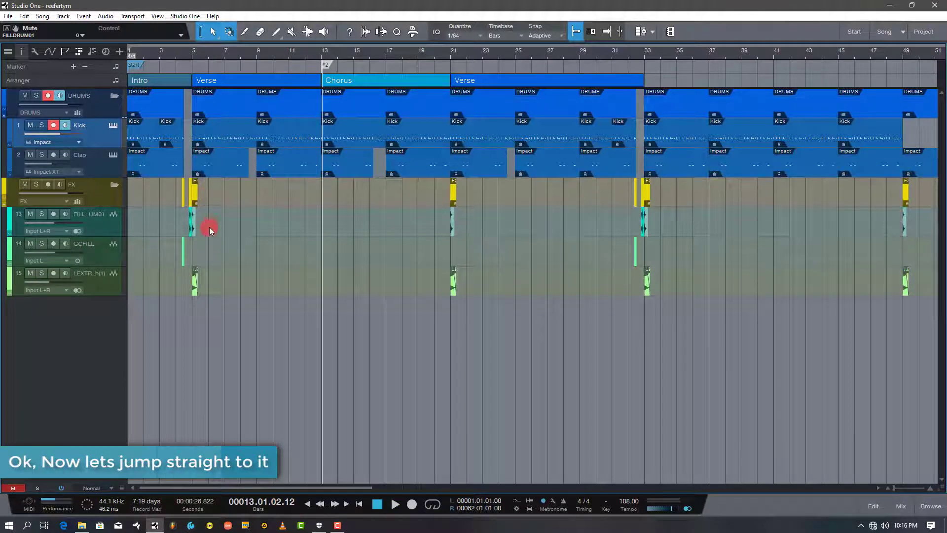
pyautogui.moveTo(226, 140)
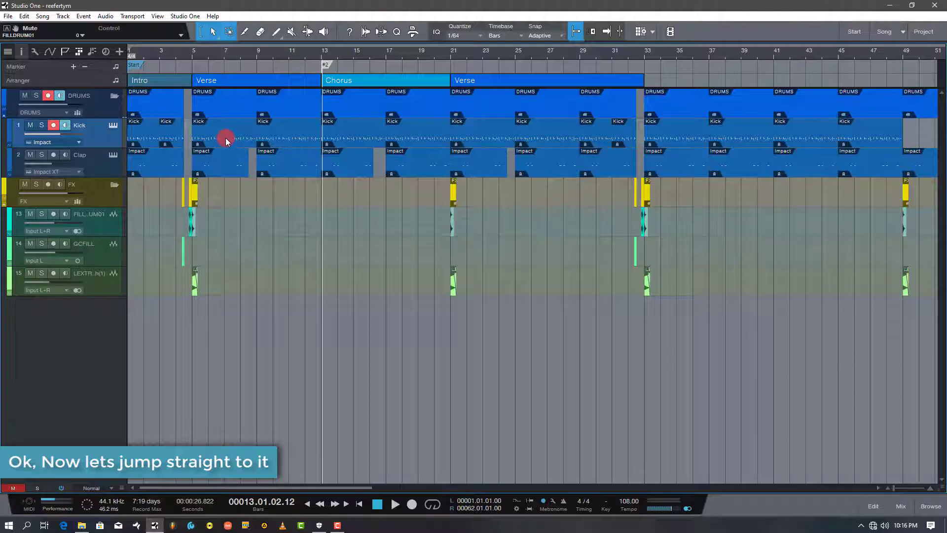
pyautogui.moveTo(237, 208)
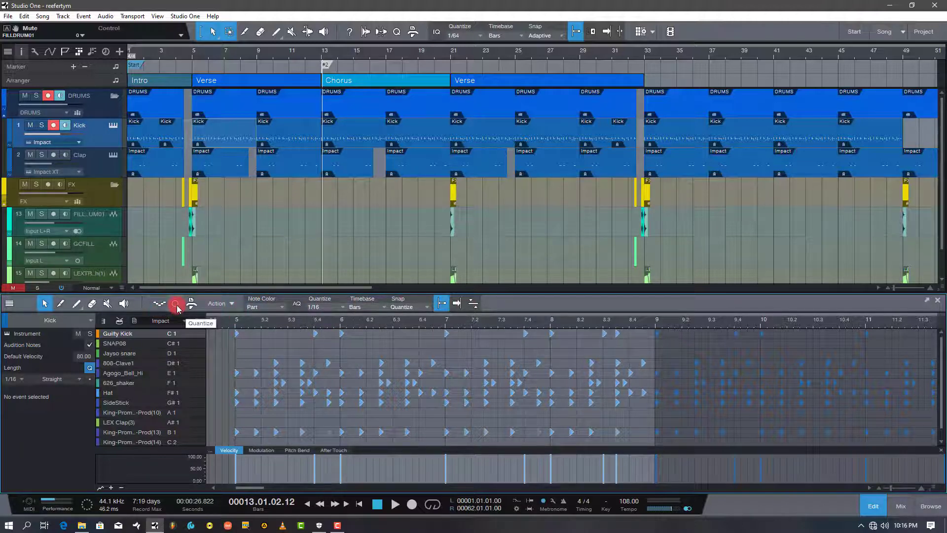
# Step: Show the Kick part's quantize settings for a 1/16 grid with 30% swing
pyautogui.click(320, 301)
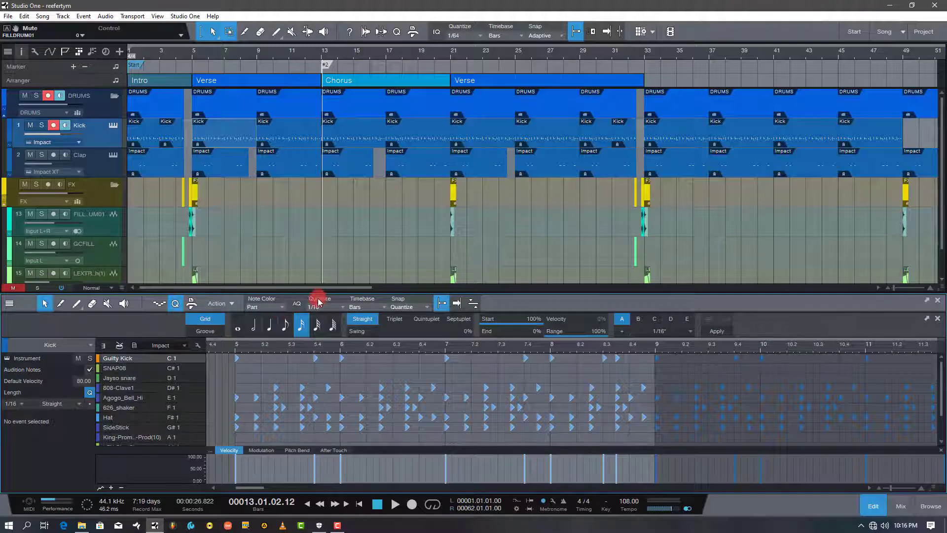
pyautogui.moveTo(317, 308)
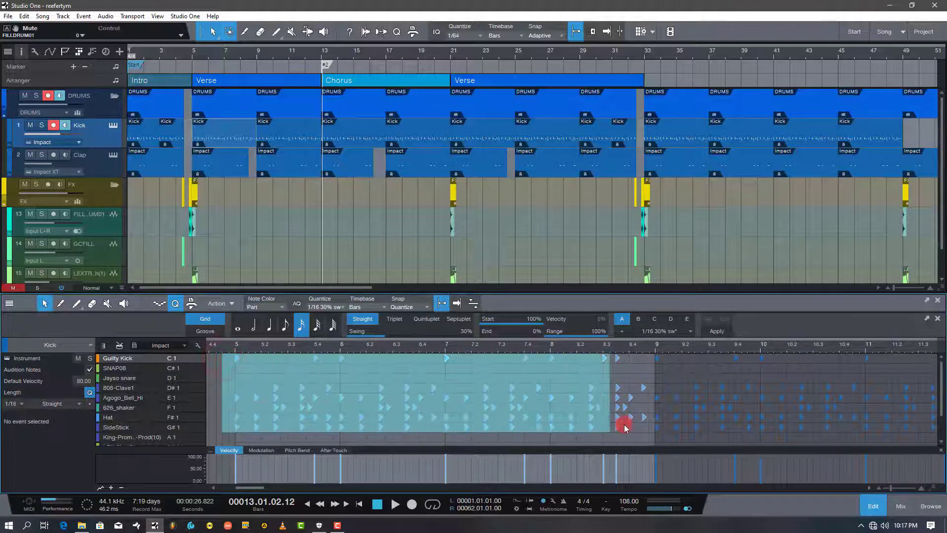
# Step: Select the Kick notes and quantize them with Q to the 1/16, 30% swing grid
pyautogui.click(258, 388)
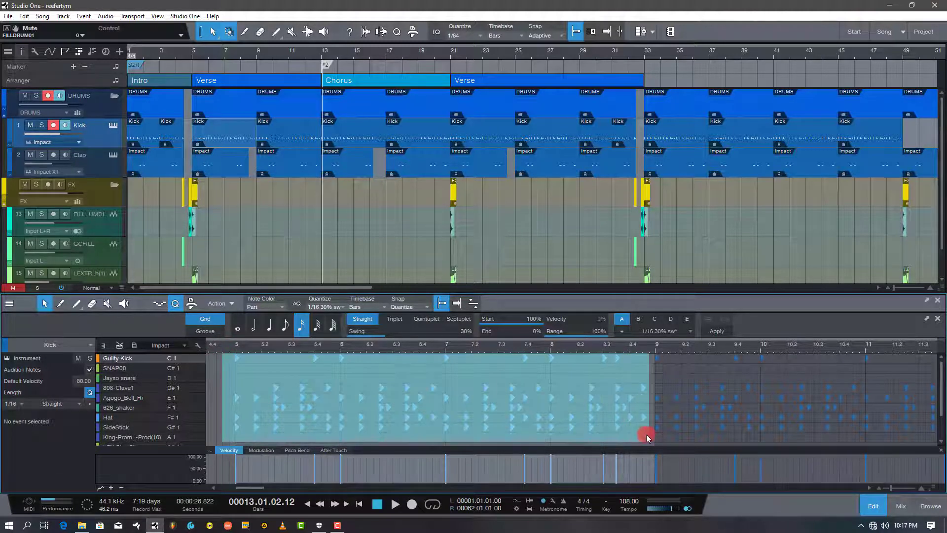
pyautogui.click(519, 374)
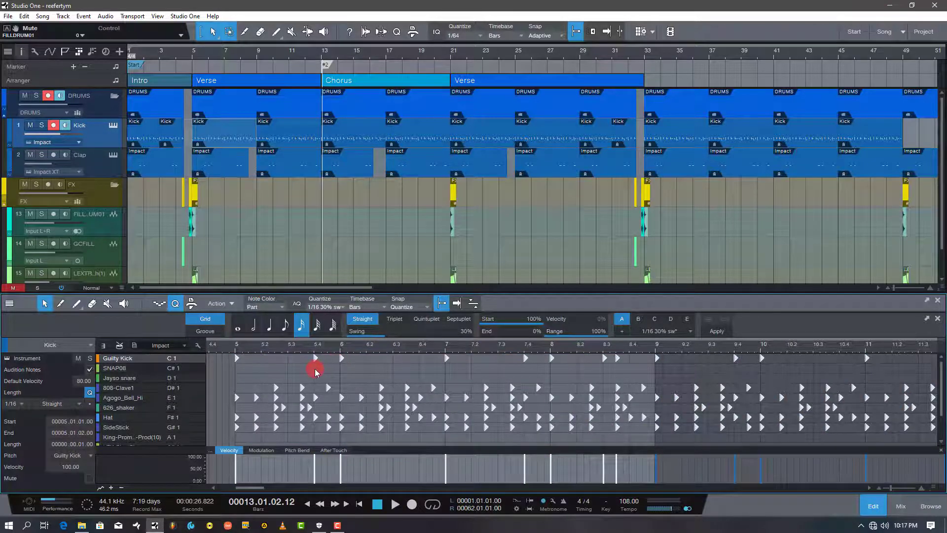
pyautogui.moveTo(303, 371)
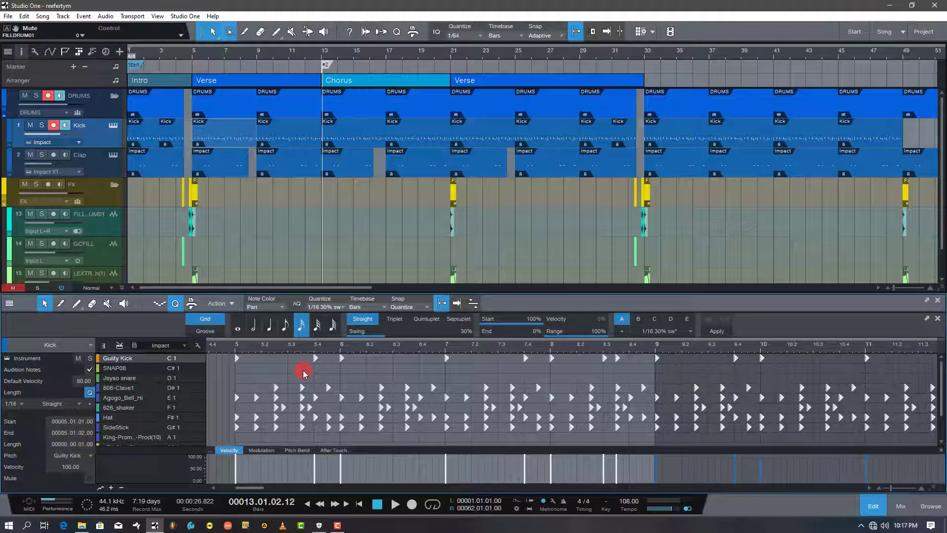
pyautogui.press('q')
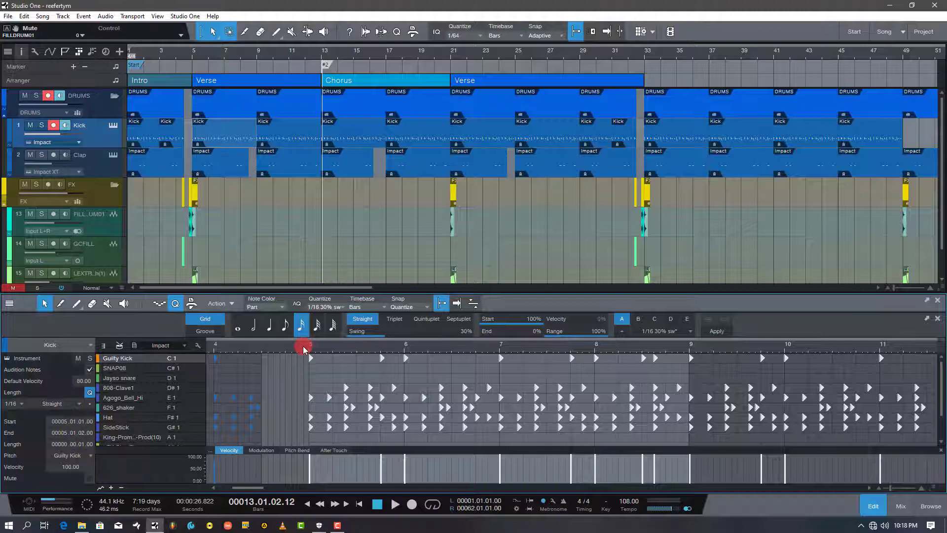
# Step: Play the swung Kick part from bar 5, then close the note editor
pyautogui.click(395, 503)
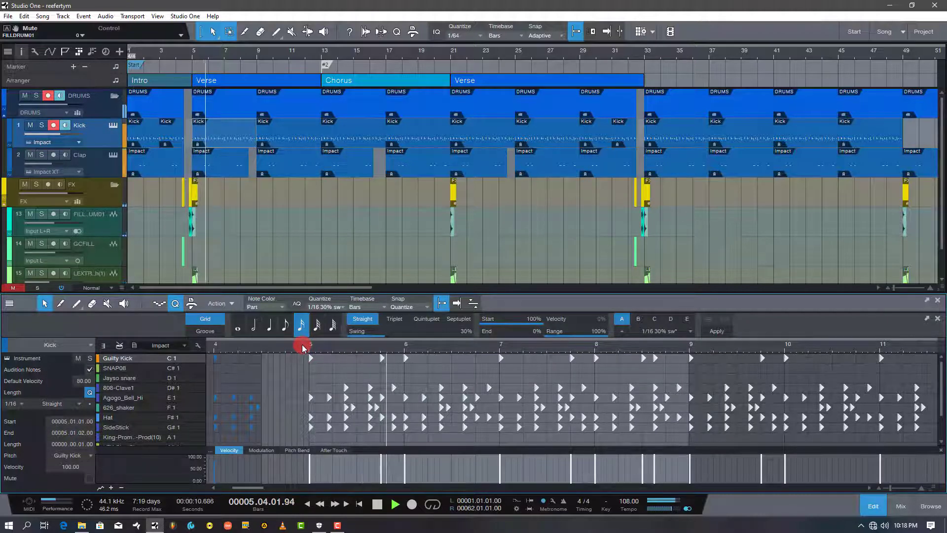
pyautogui.click(395, 504)
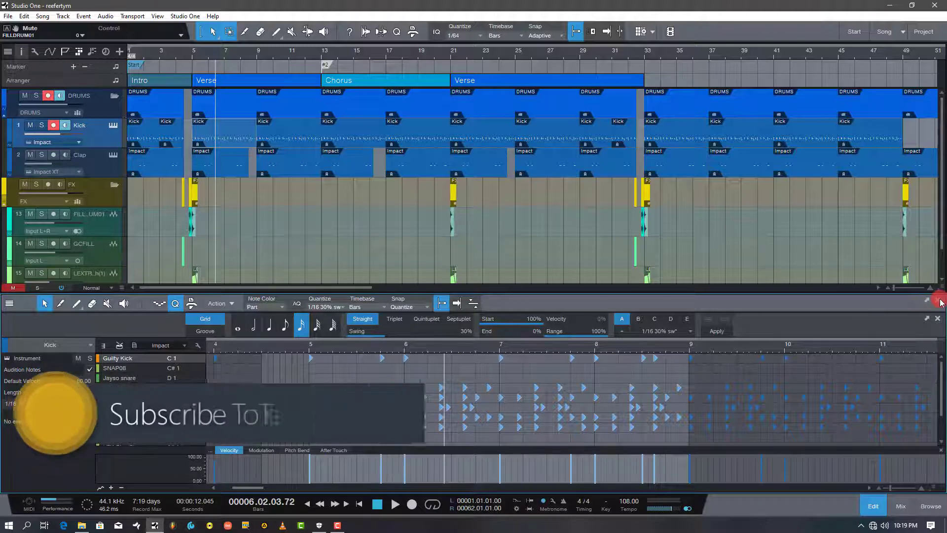
pyautogui.click(939, 300)
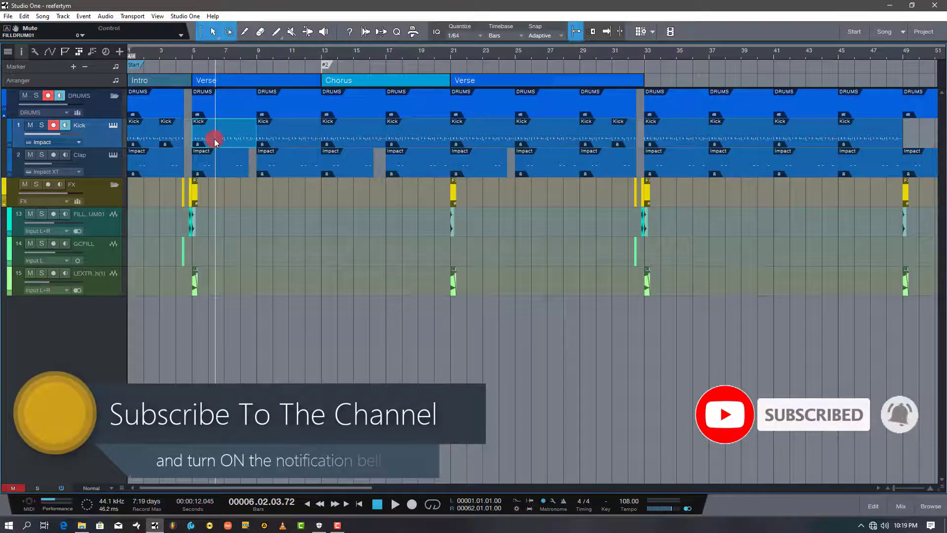
# Step: Convert the Kick part to a pattern from its context menu, with 50% swing
pyautogui.rightClick(216, 138)
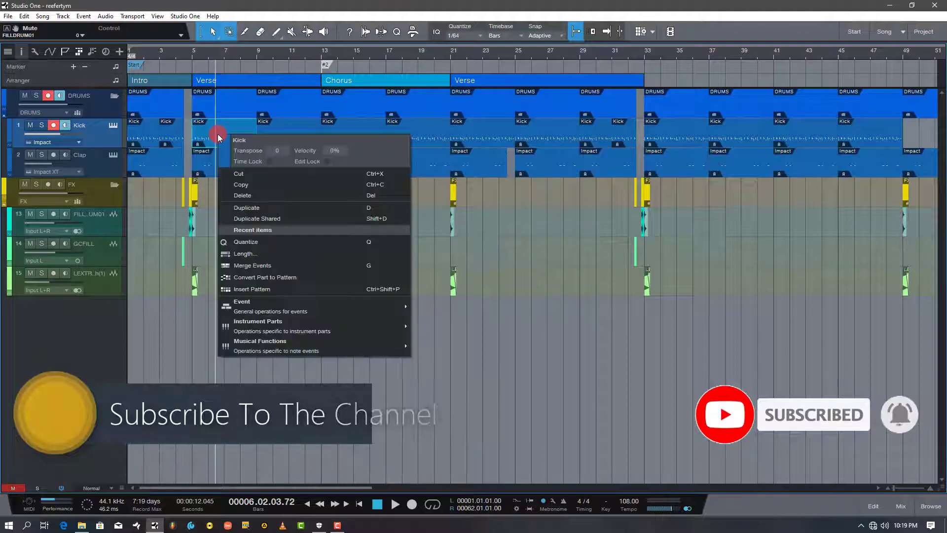
pyautogui.moveTo(264, 243)
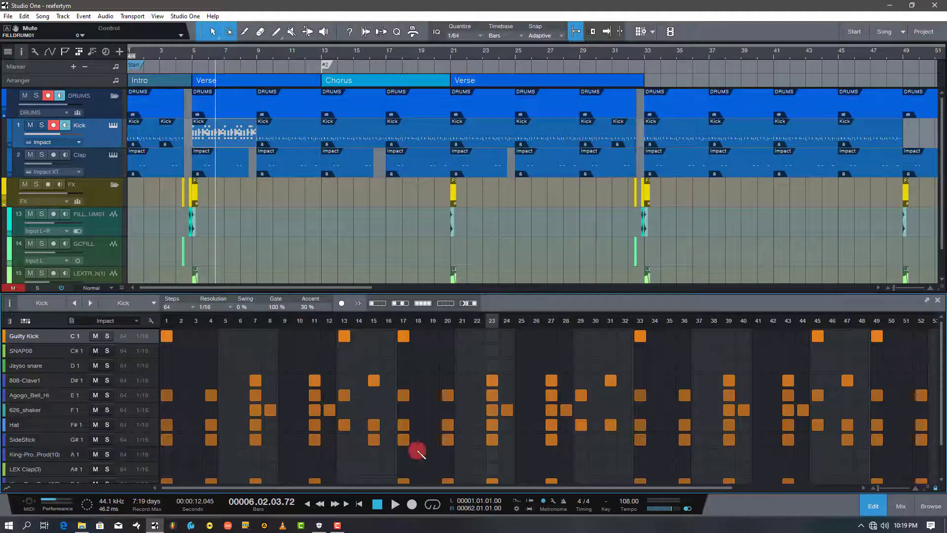
pyautogui.scroll(-3)
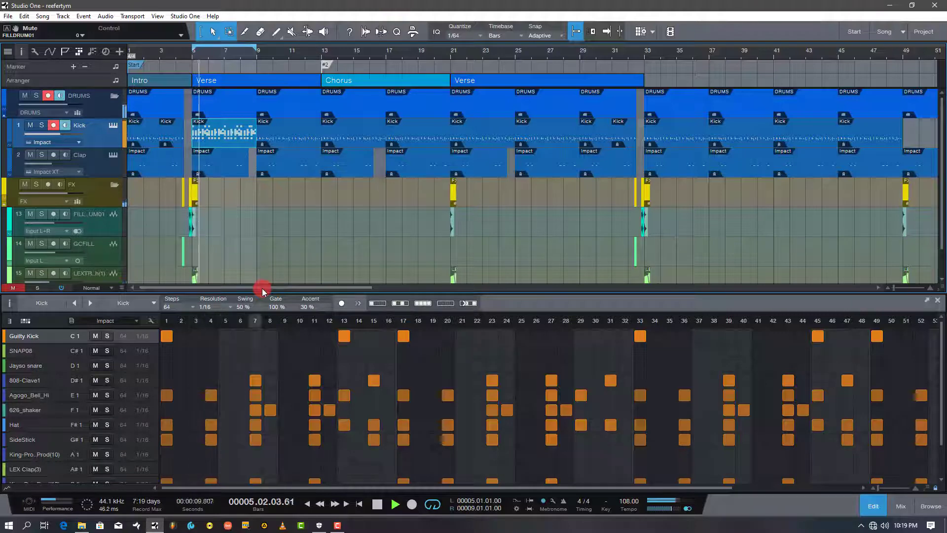
# Step: Set the Kick pattern's swing to 30% and close the pattern editor
pyautogui.click(395, 503)
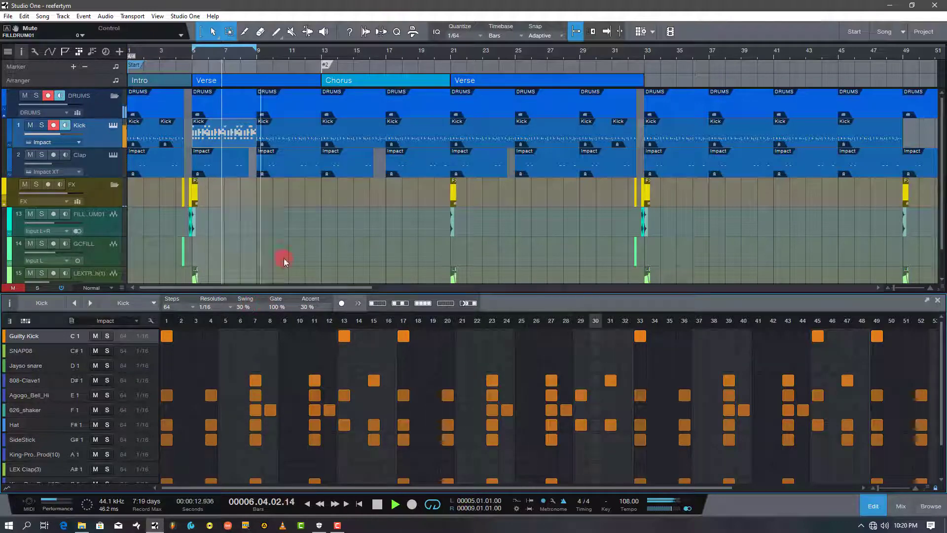
pyautogui.click(396, 504)
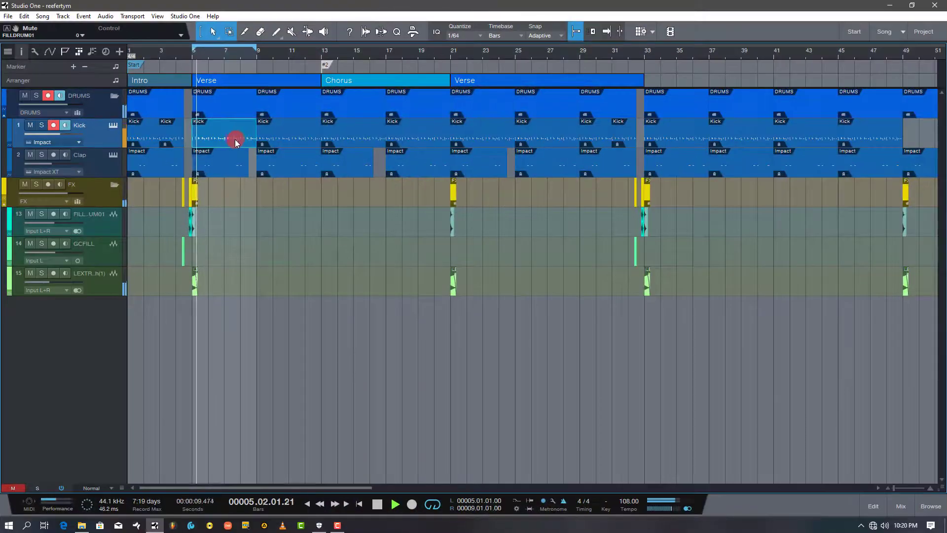
# Step: Double-click the Kick part to view its notes with 1/16, 30% swing settings
pyautogui.doubleClick(224, 136)
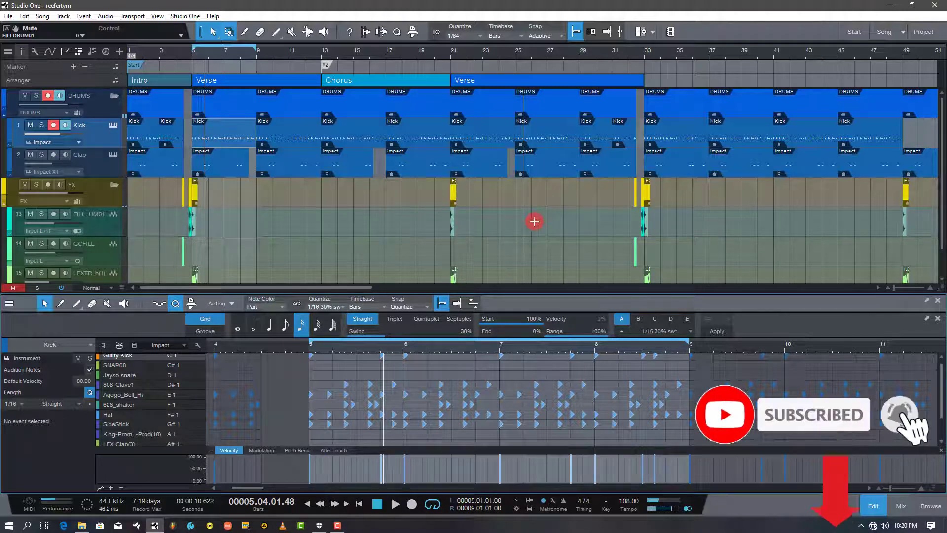
pyautogui.moveTo(900, 414)
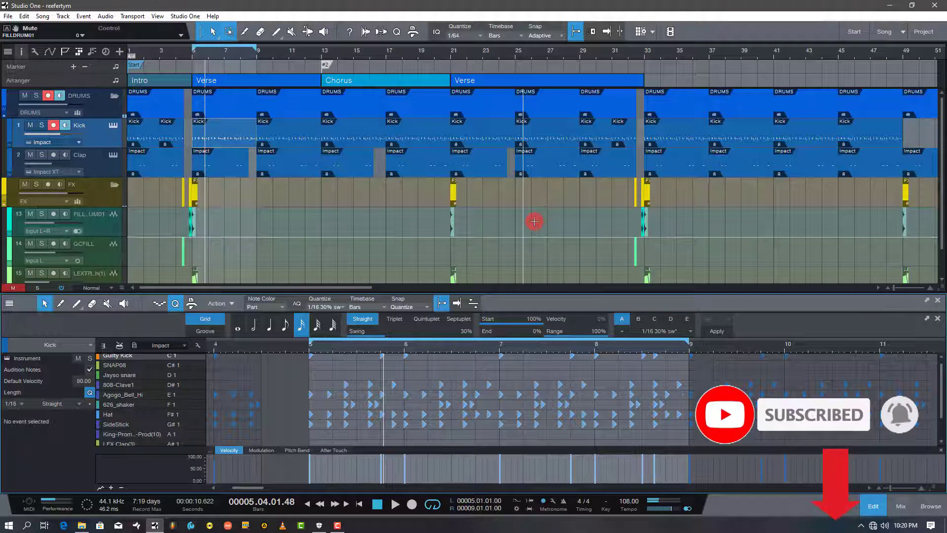